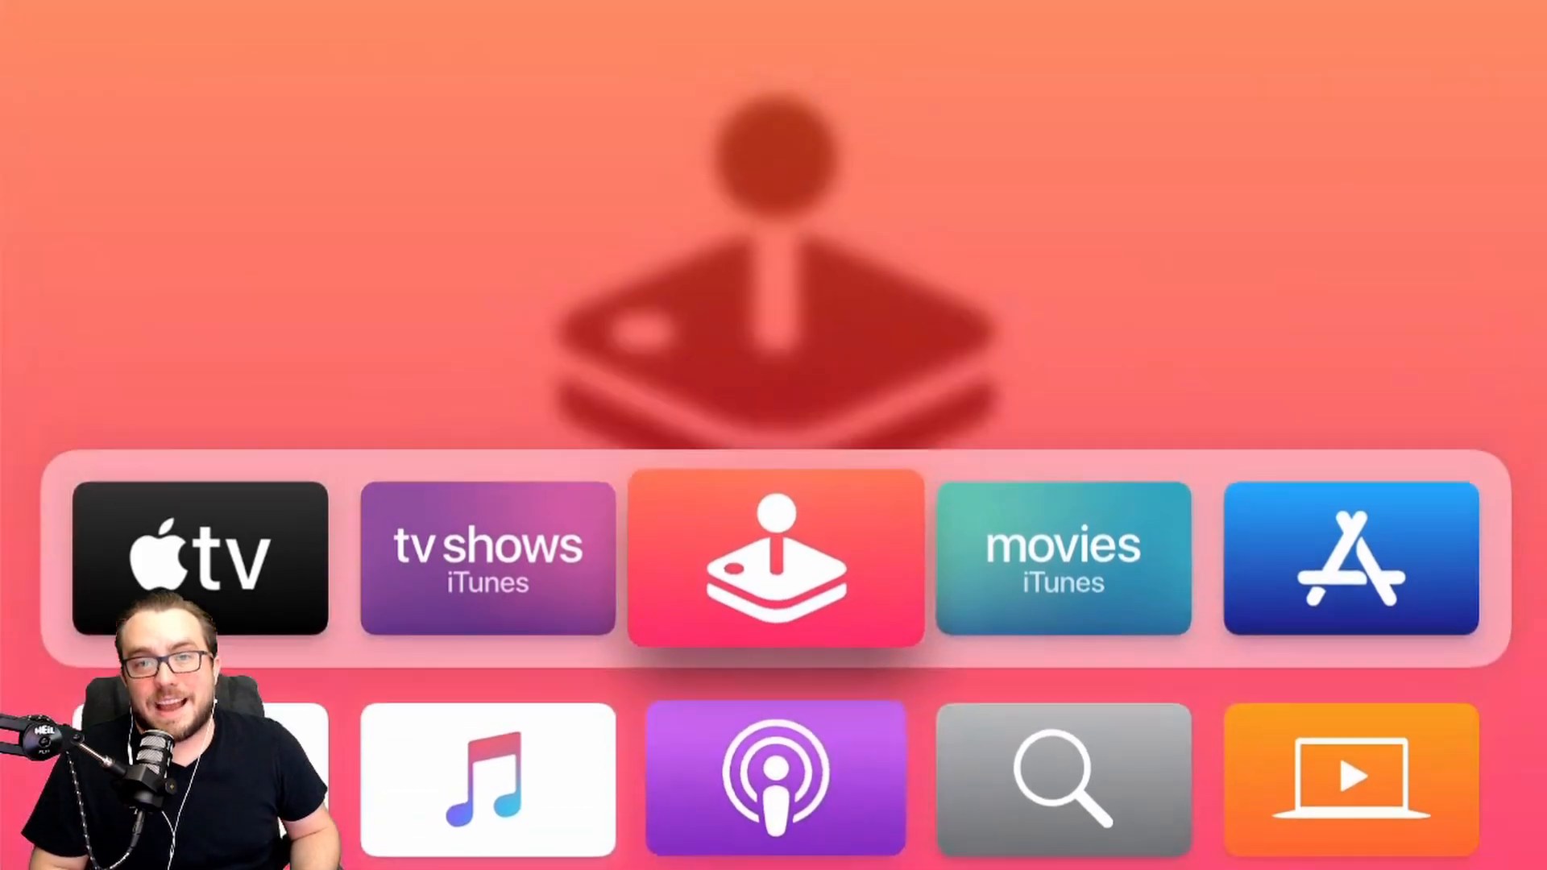
Step: Search the App Store for Steam Link by entering its name on the on-screen keyboard
{"action": "left_click", "coordinate": [1350, 559]}
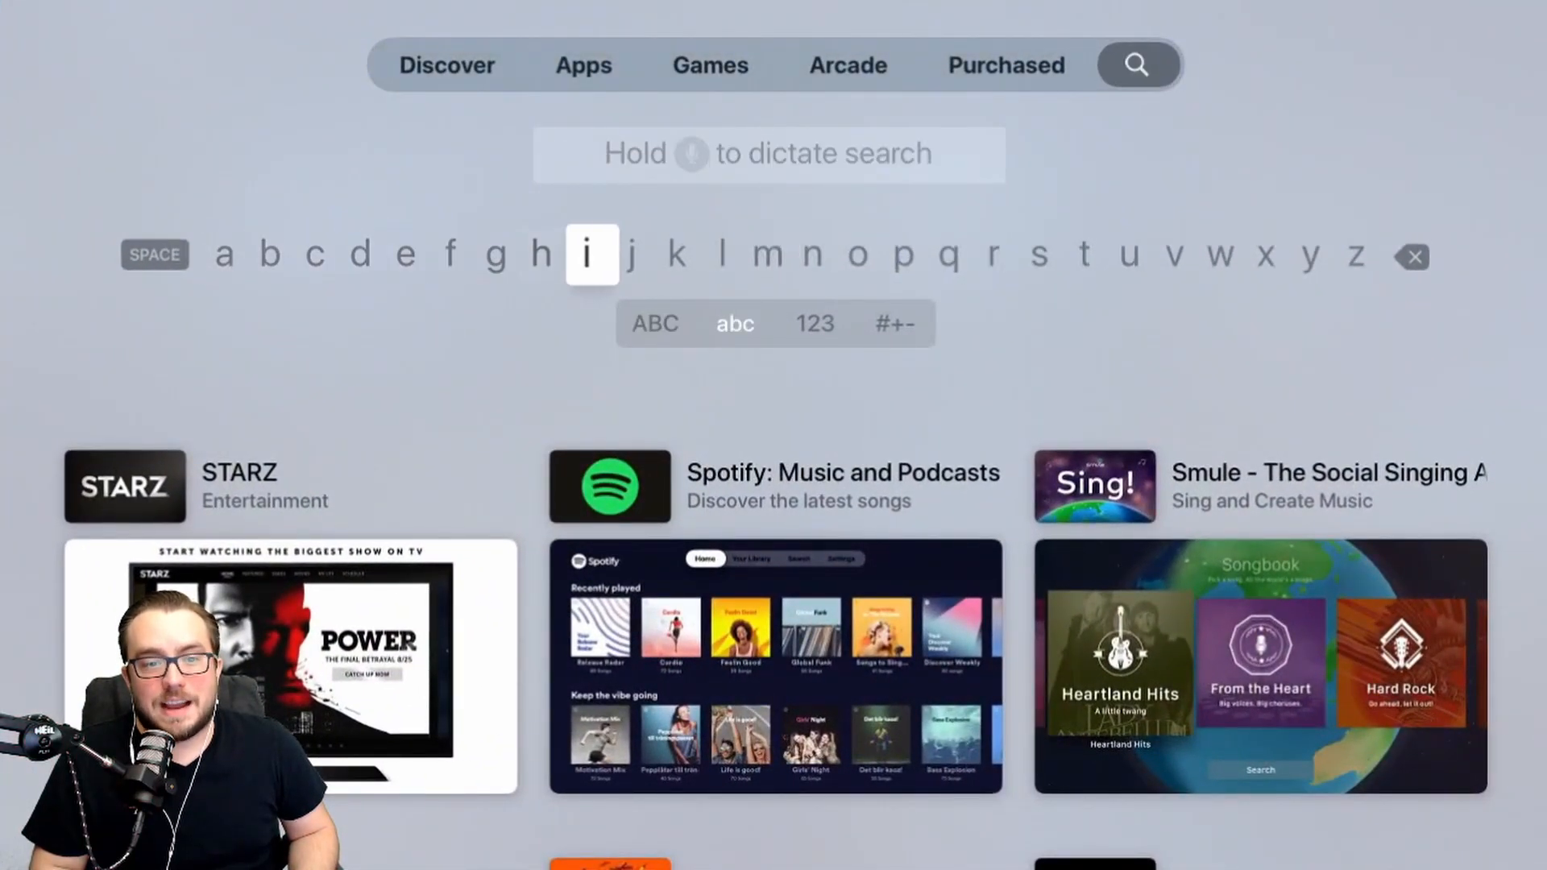
{"action": "left_click", "coordinate": [1037, 254]}
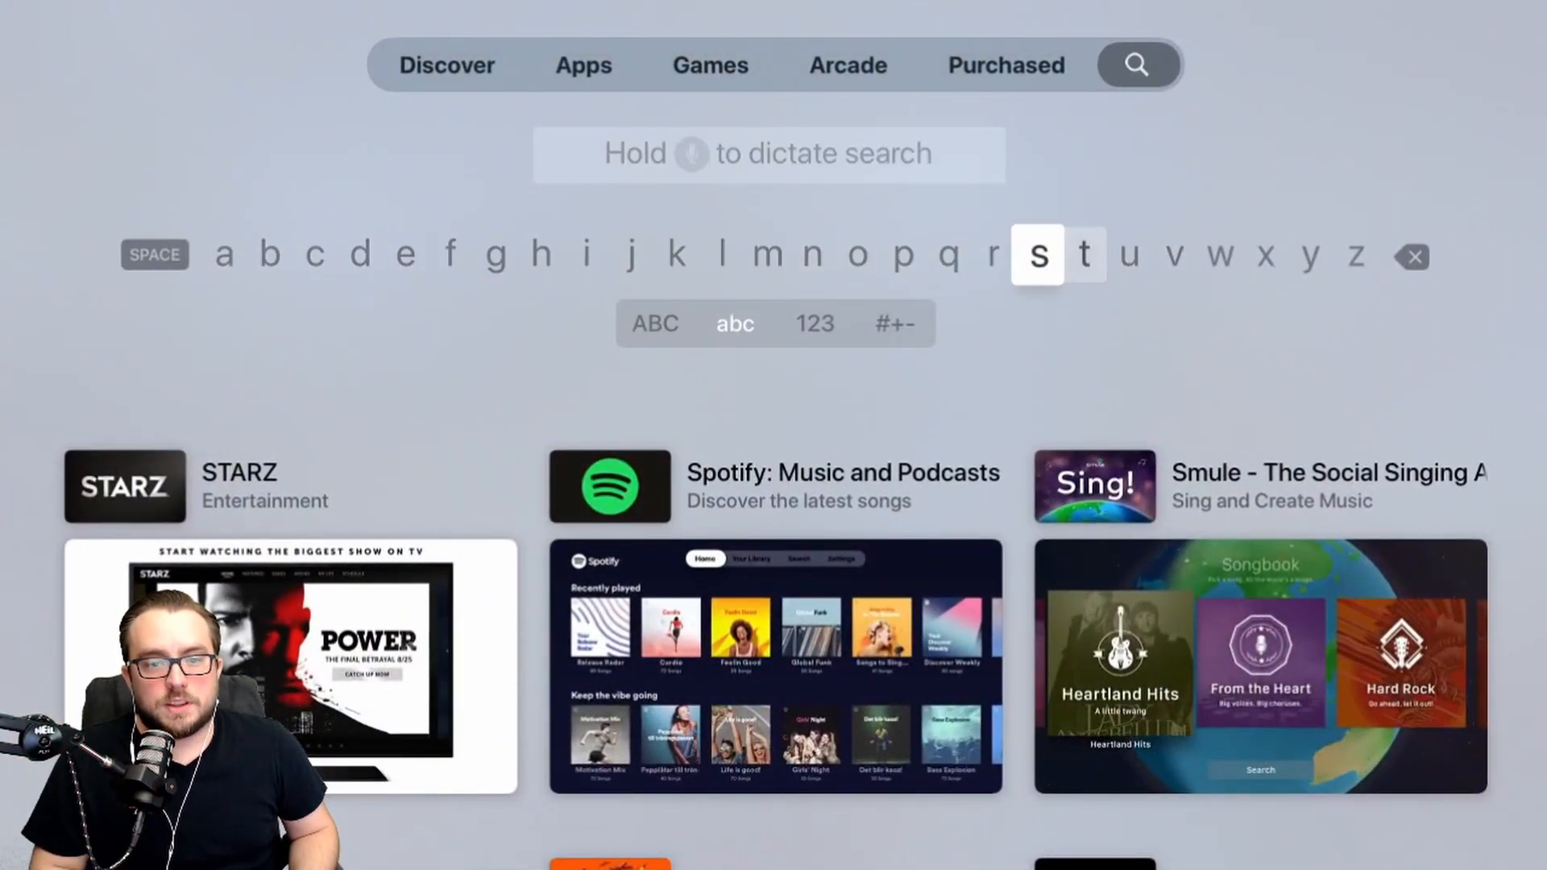
{"action": "left_click", "coordinate": [1083, 255]}
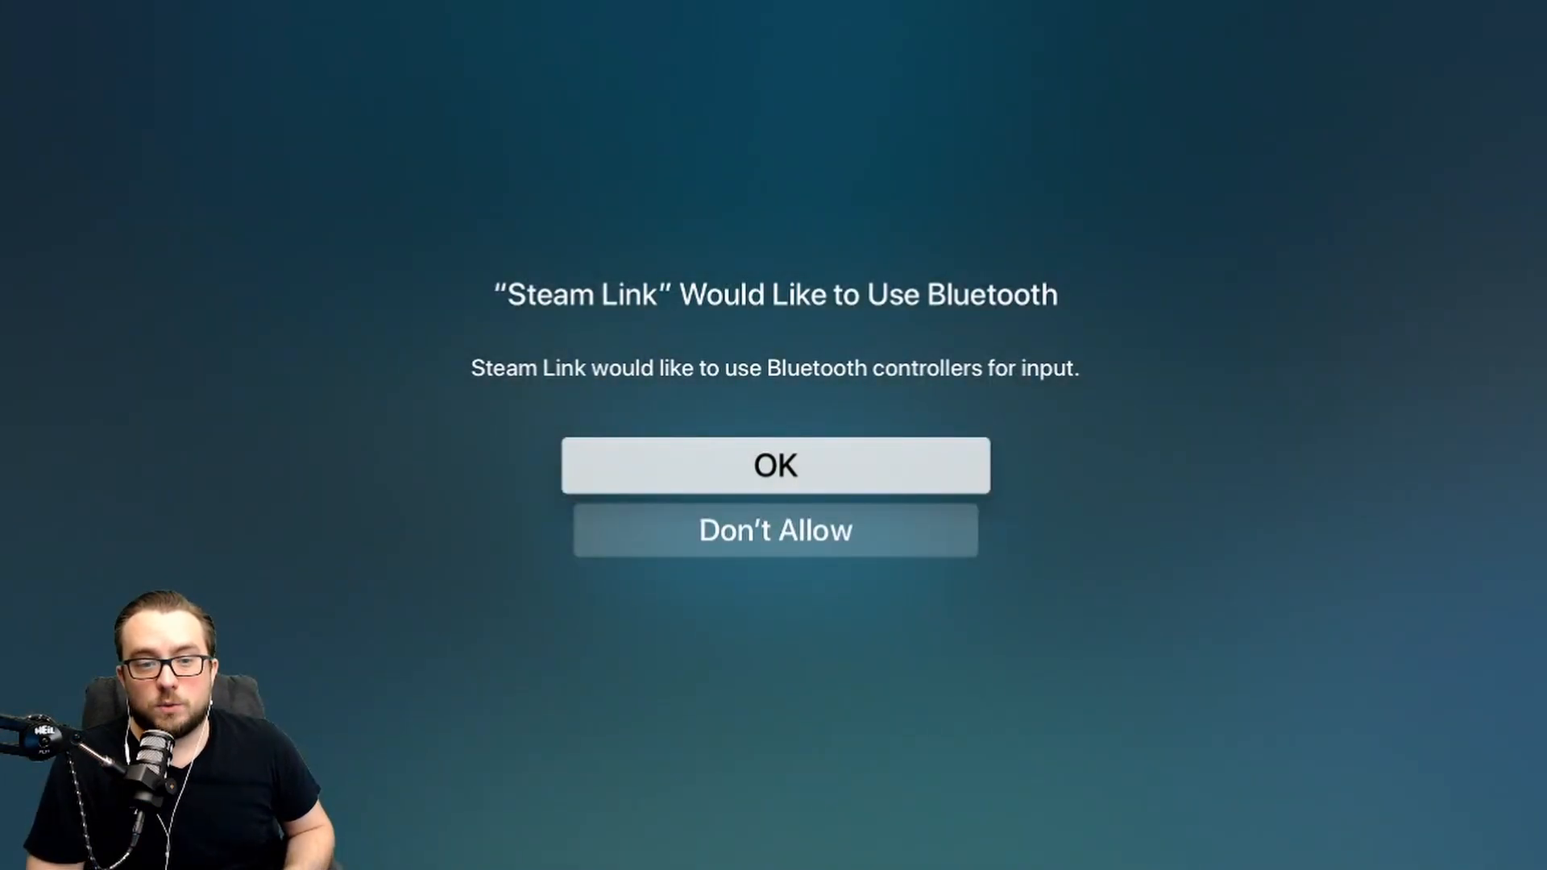
Step: Allow Bluetooth controllers, start Steam Link setup and pair the Xbox controller
{"action": "left_click", "coordinate": [775, 464]}
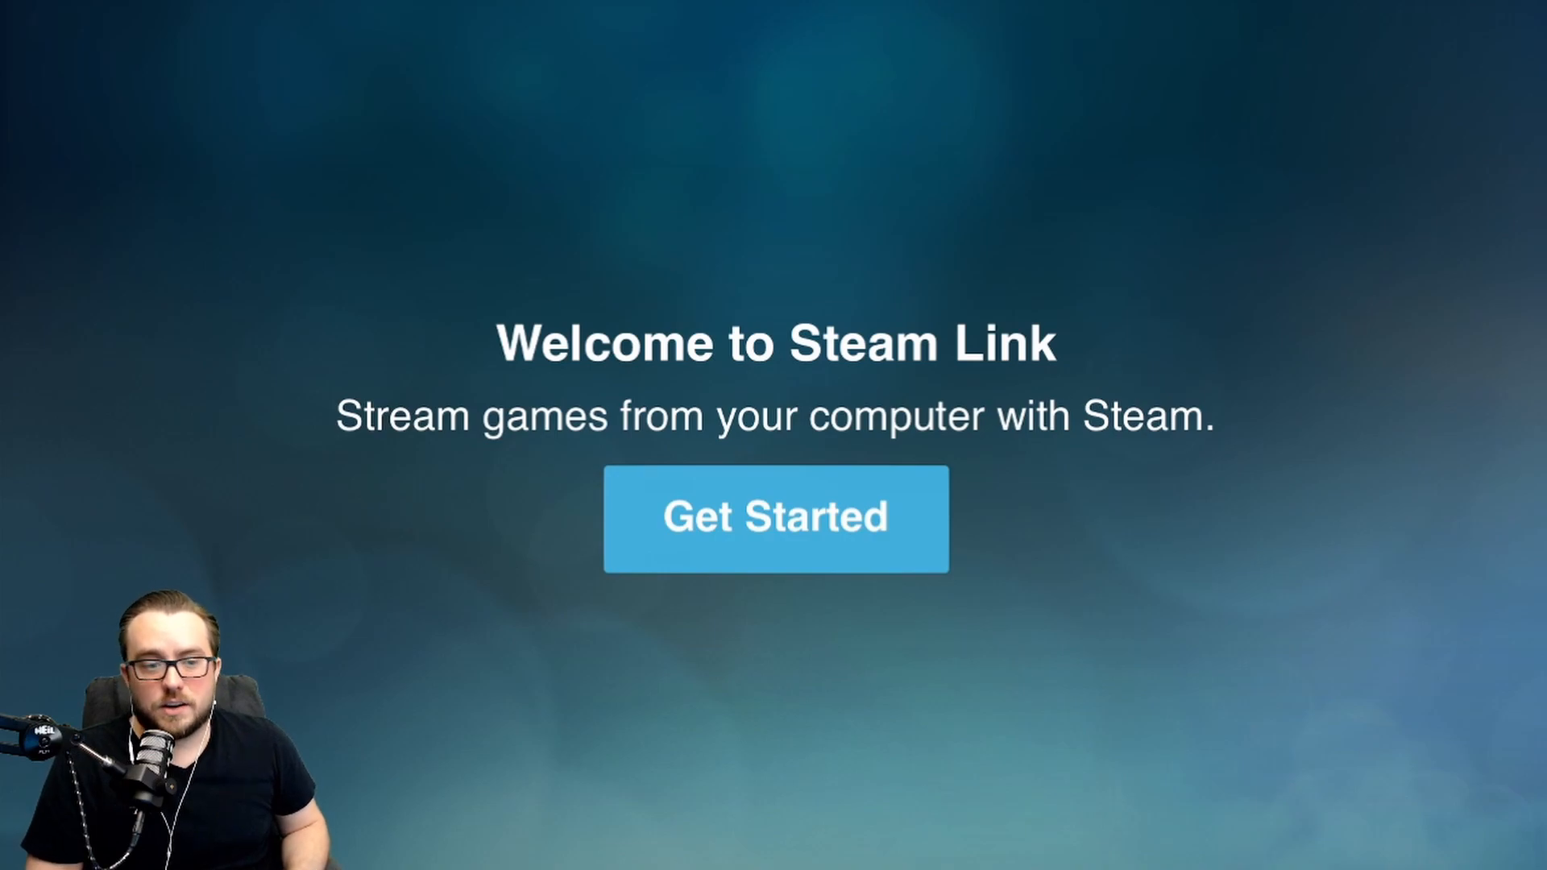
{"action": "left_click", "coordinate": [775, 517]}
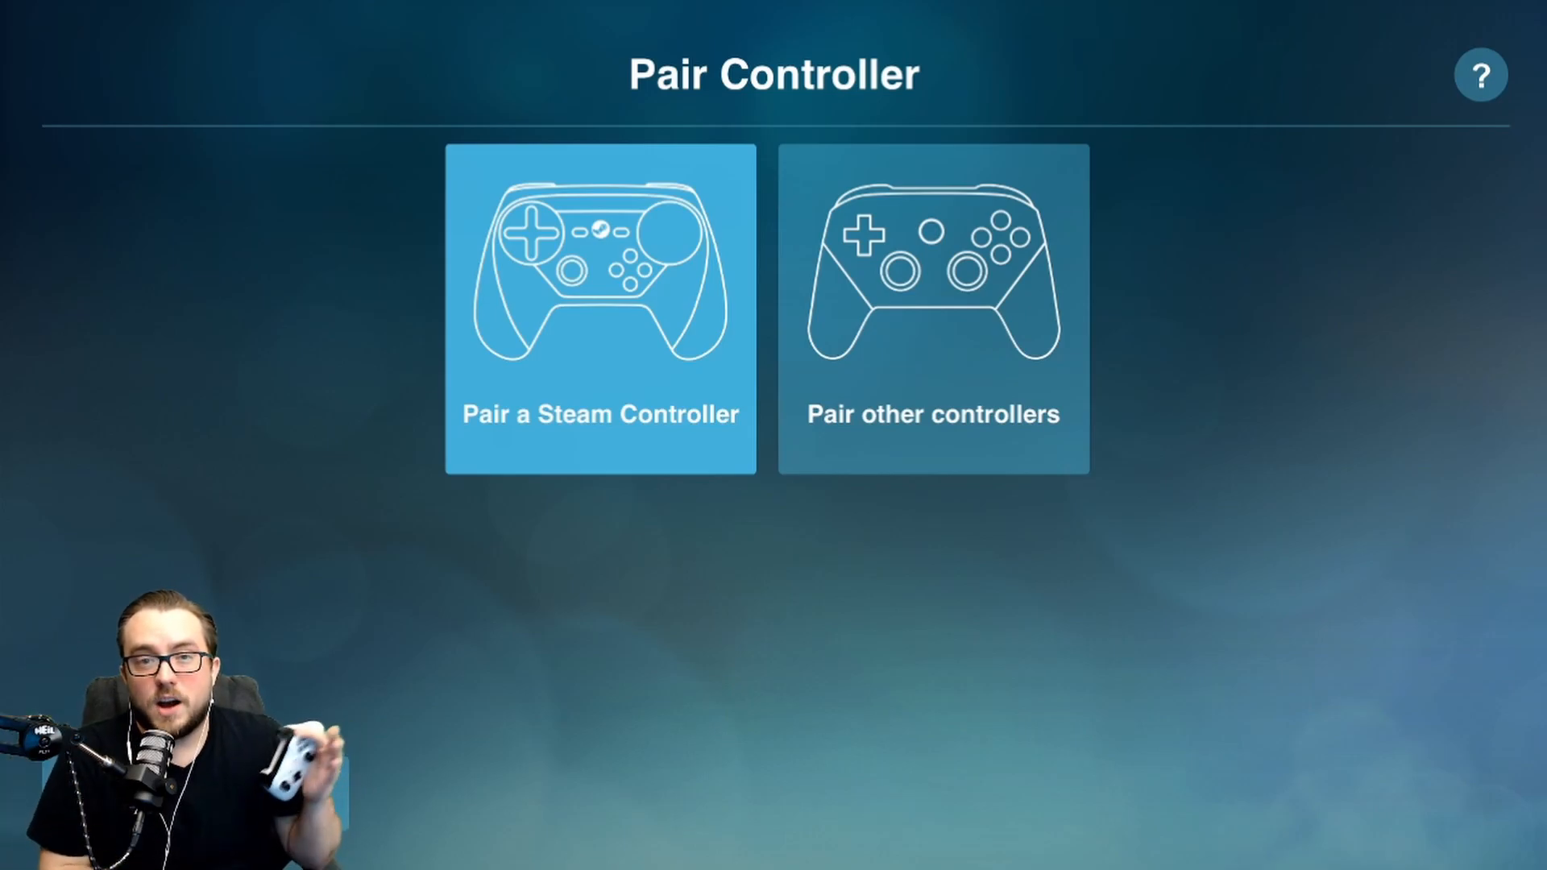
{"action": "left_click", "coordinate": [932, 306]}
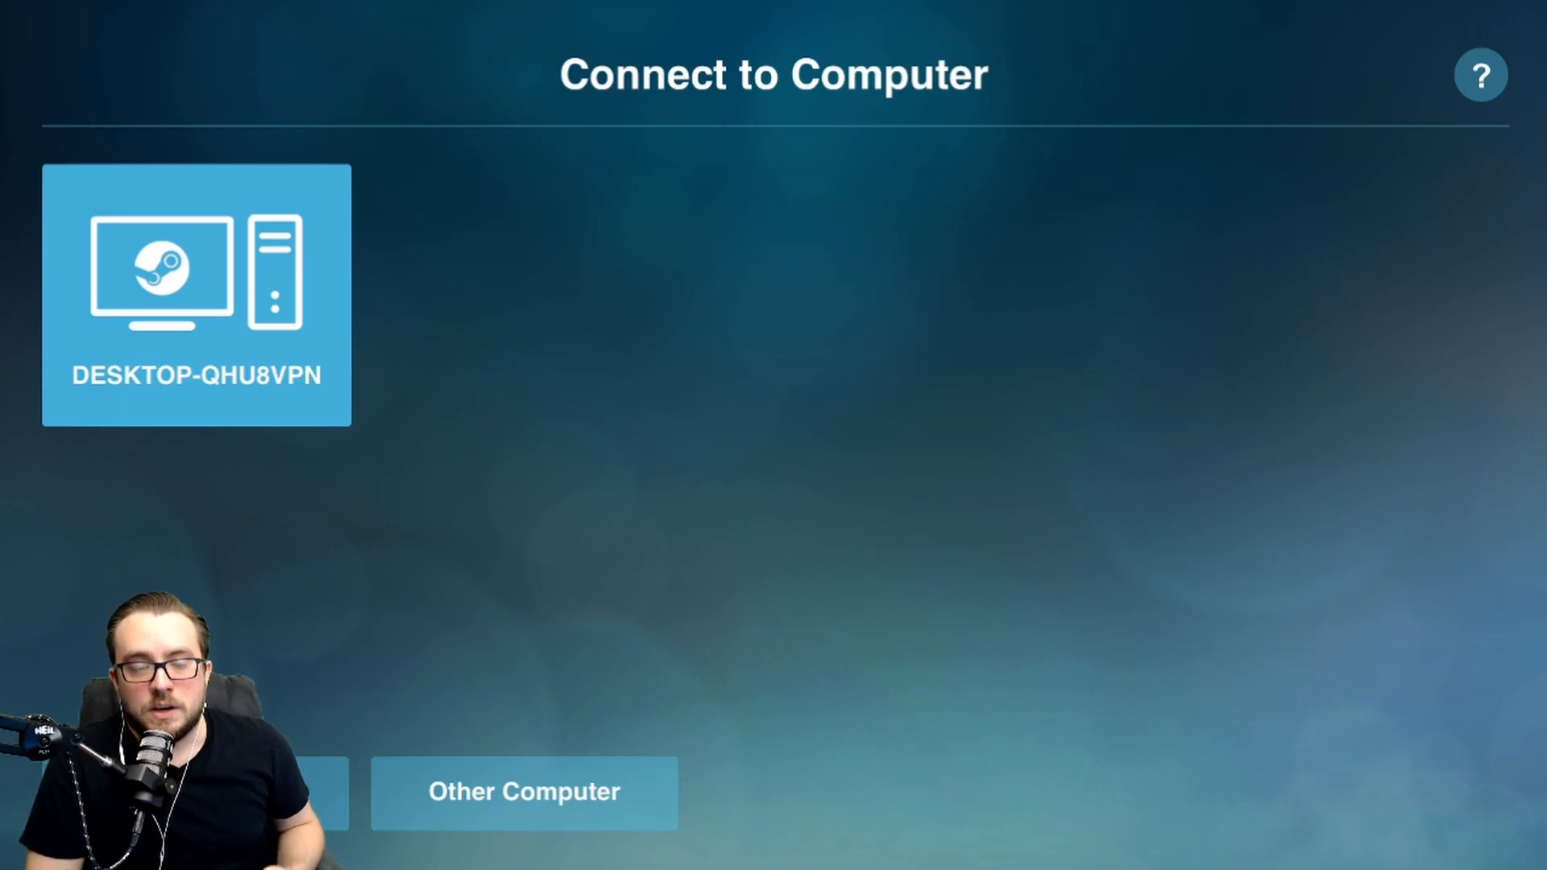
{"action": "left_click", "coordinate": [194, 293]}
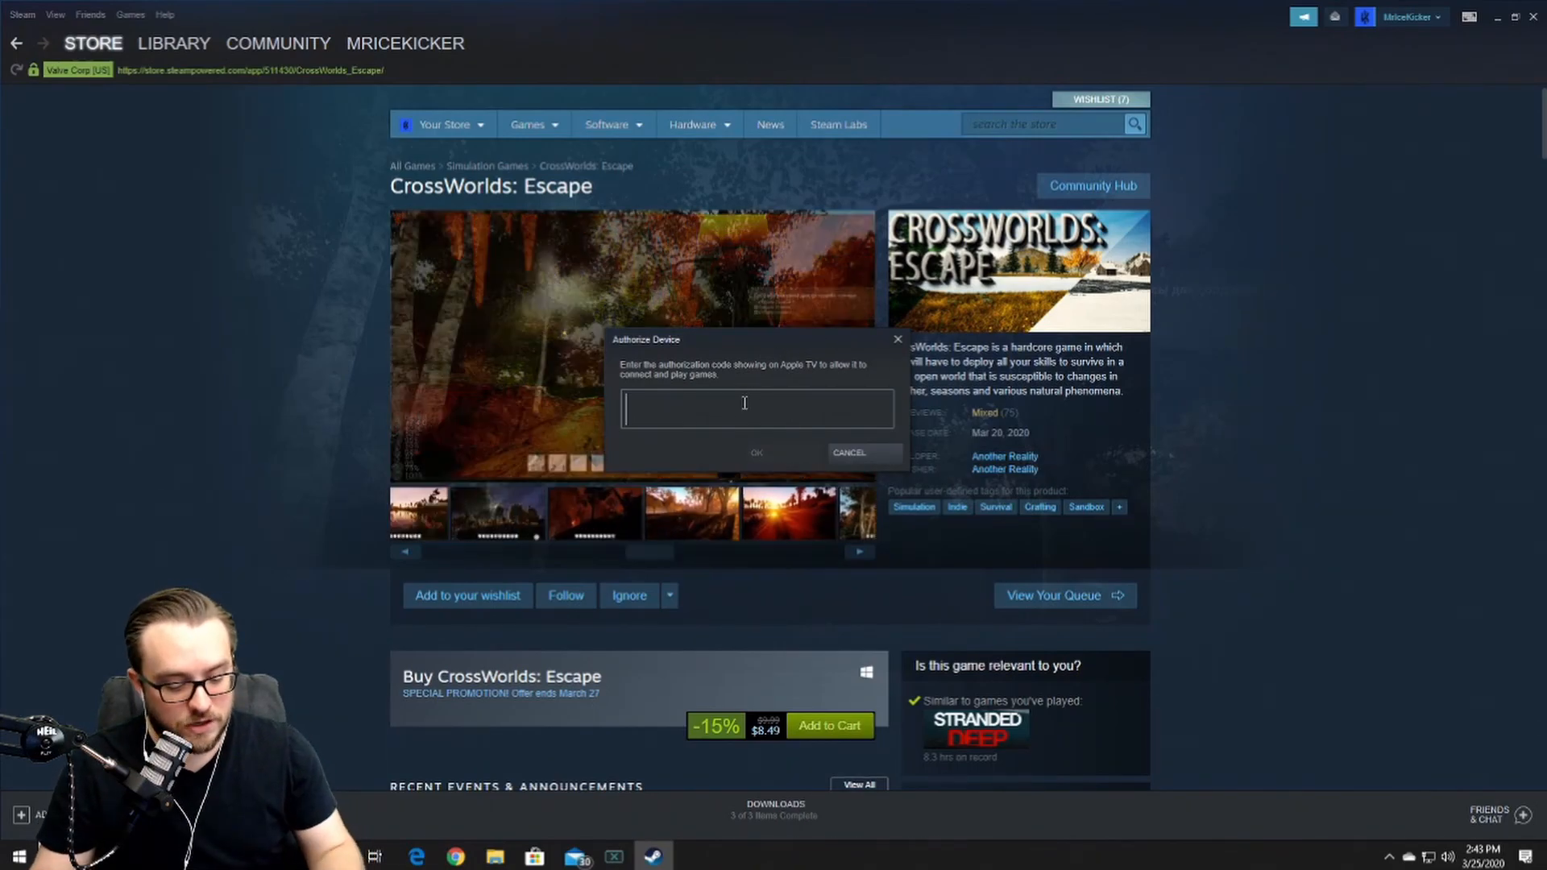
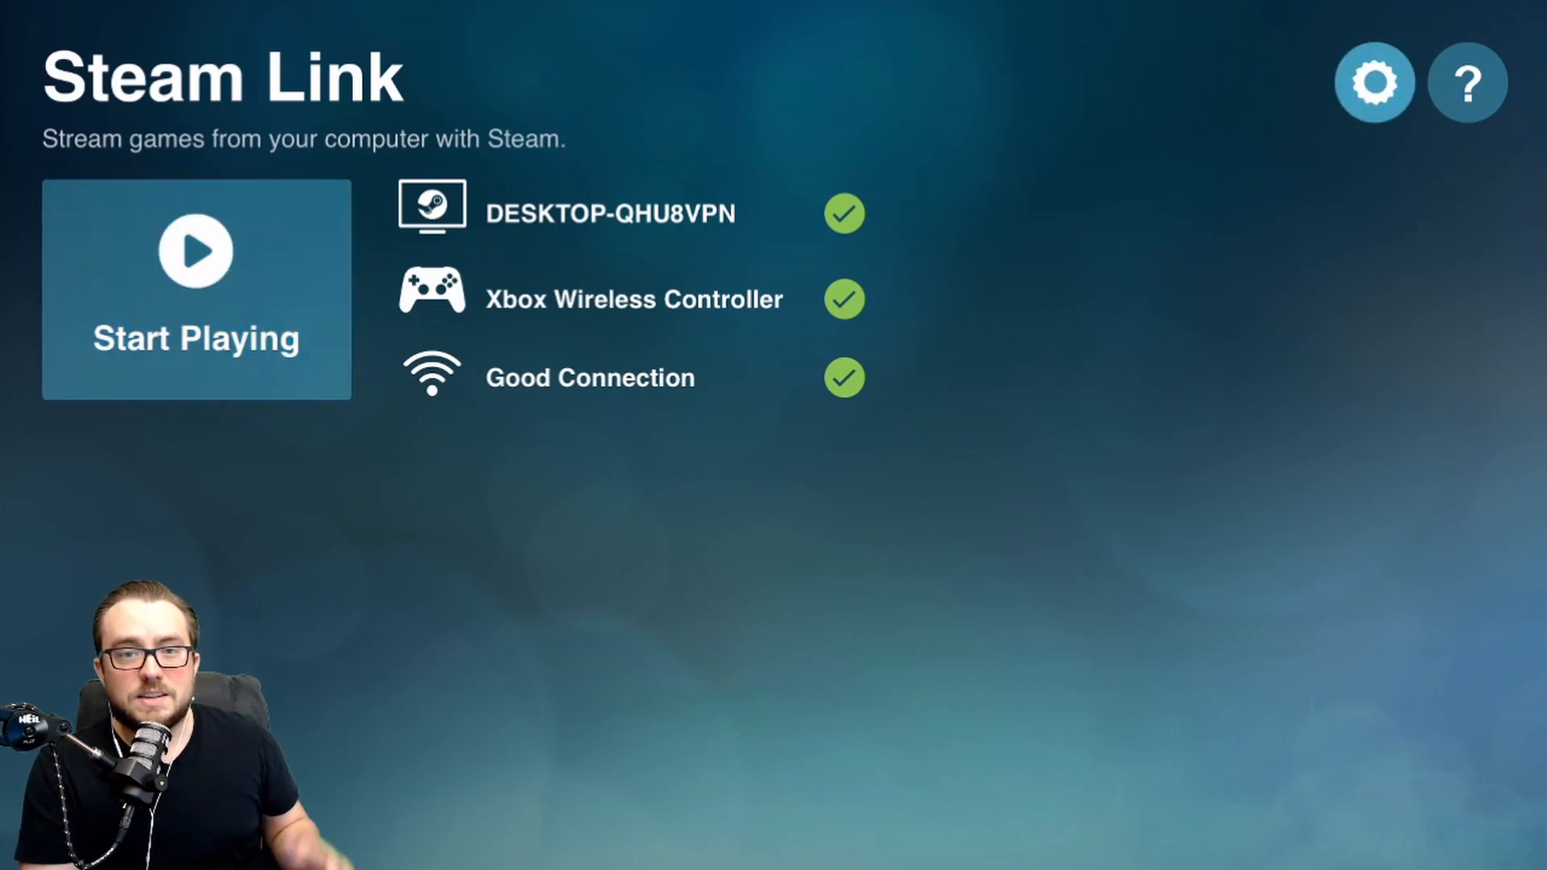
Step: Set Steam Link's streaming video quality from Fast to Balanced and return to the main screen
{"action": "left_click", "coordinate": [1372, 82]}
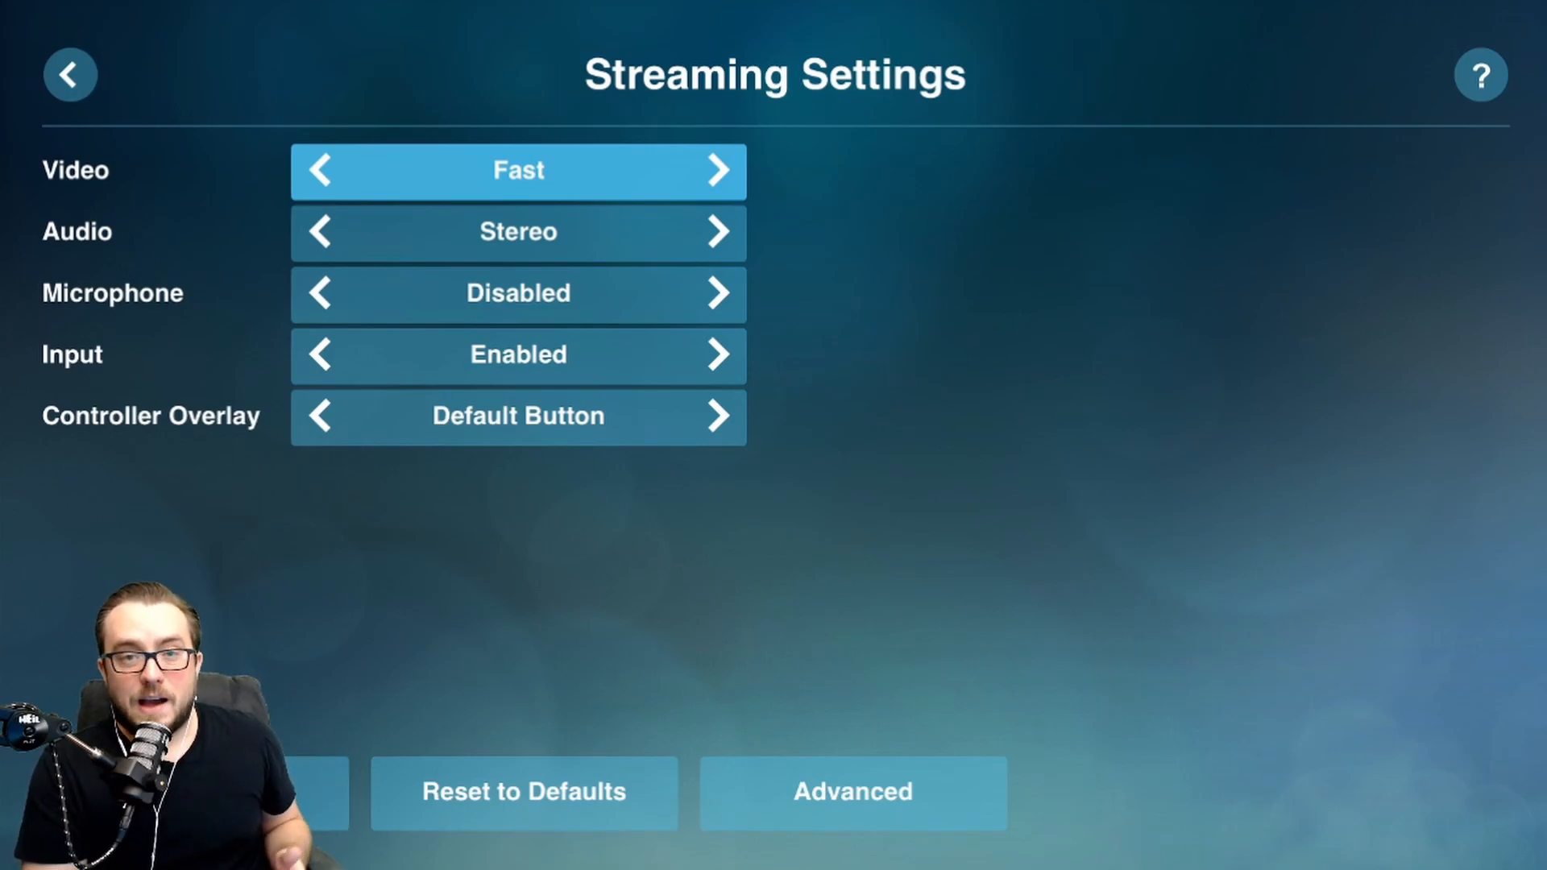
{"action": "left_click", "coordinate": [717, 170]}
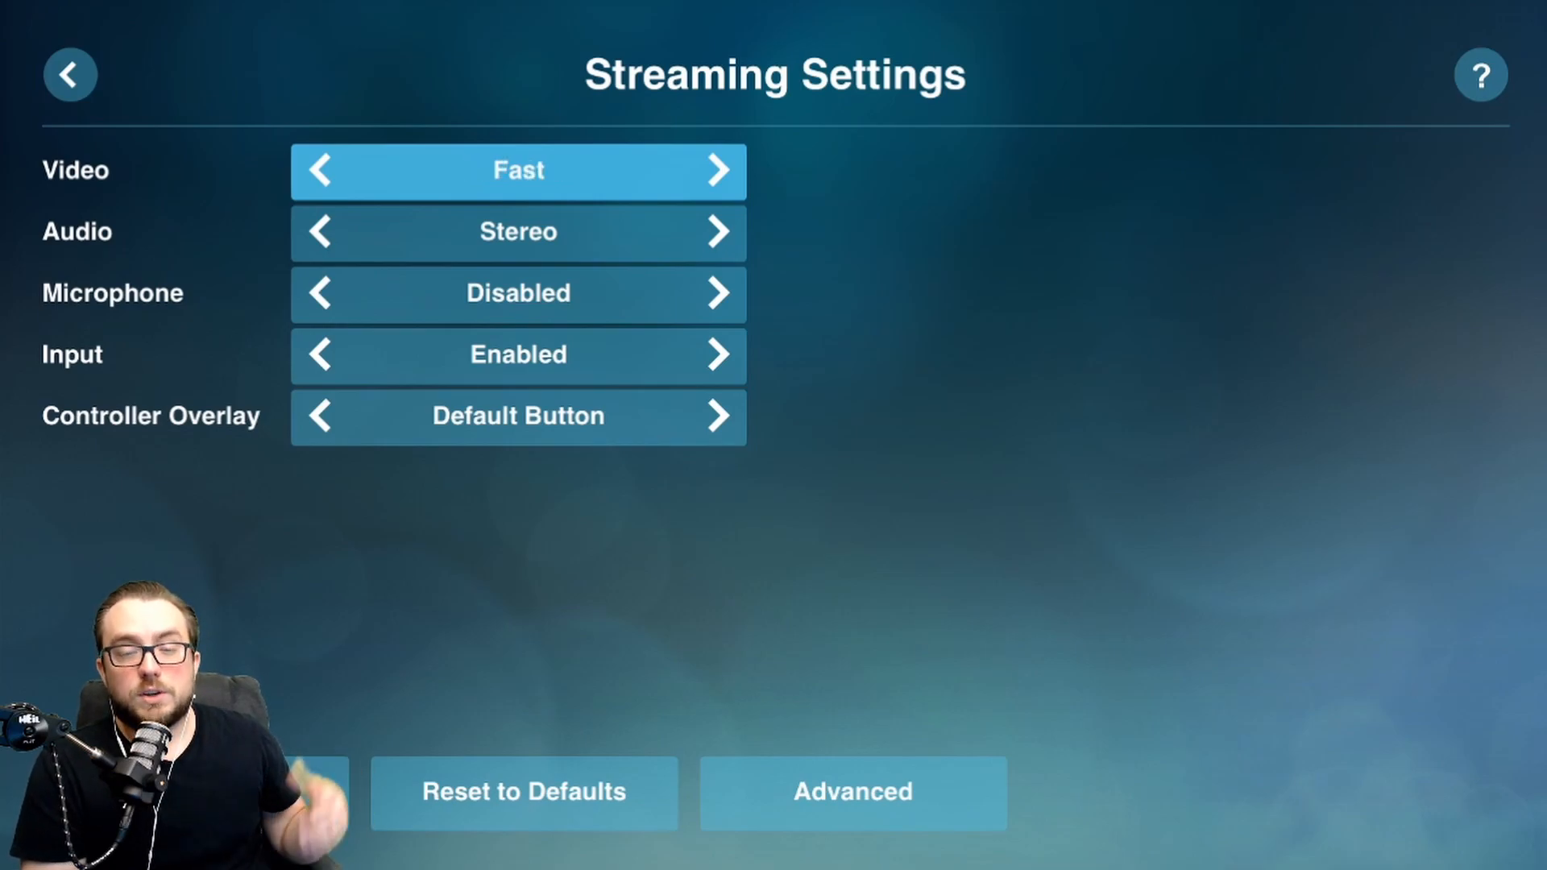
{"action": "left_click", "coordinate": [719, 169]}
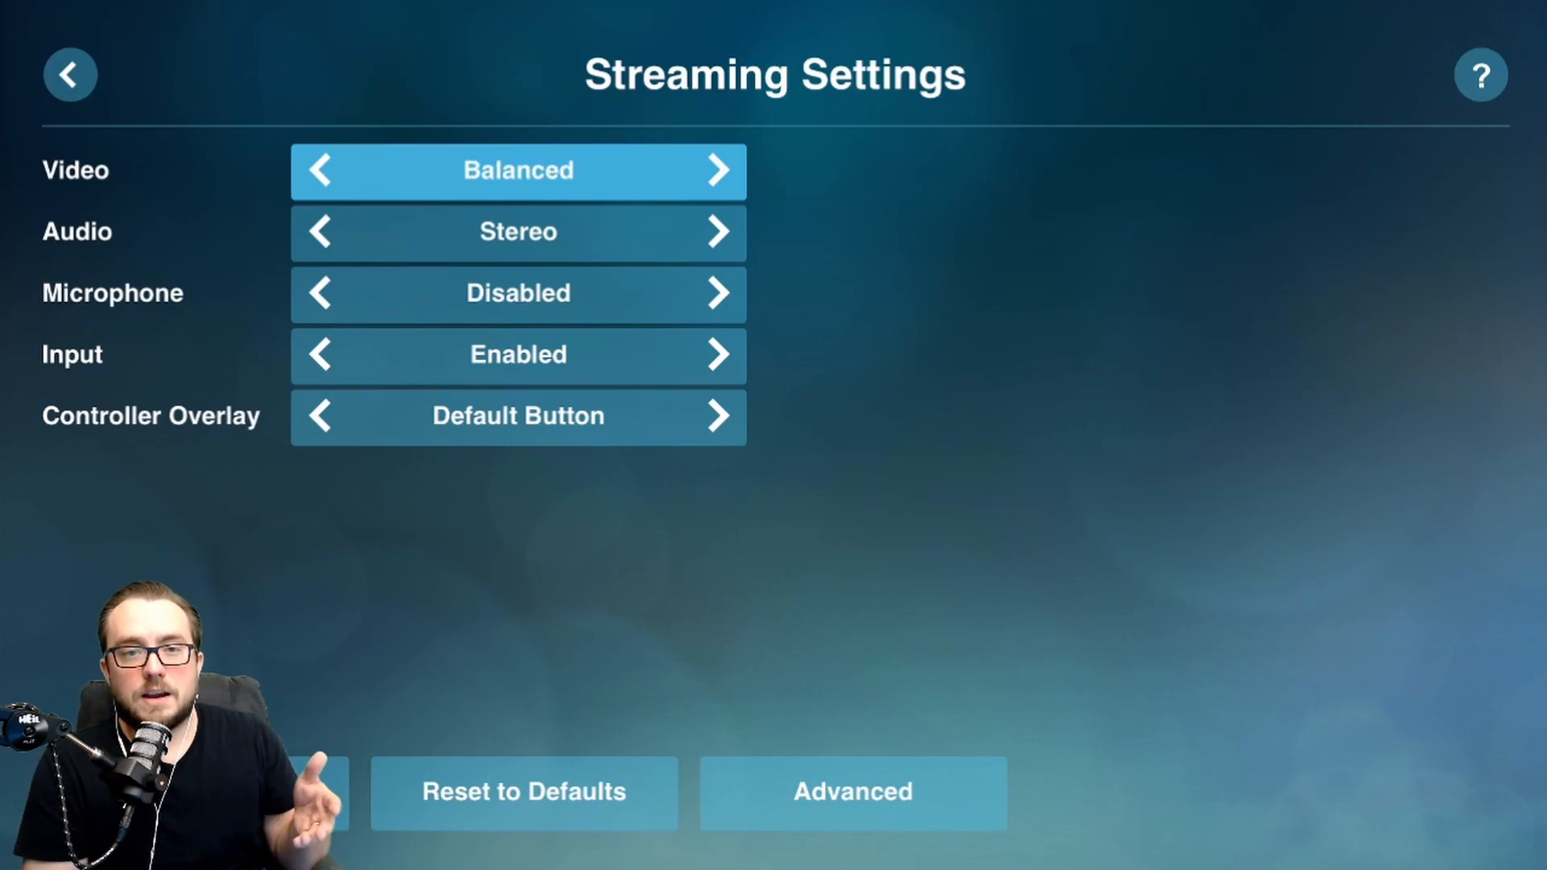
{"action": "left_click", "coordinate": [69, 74]}
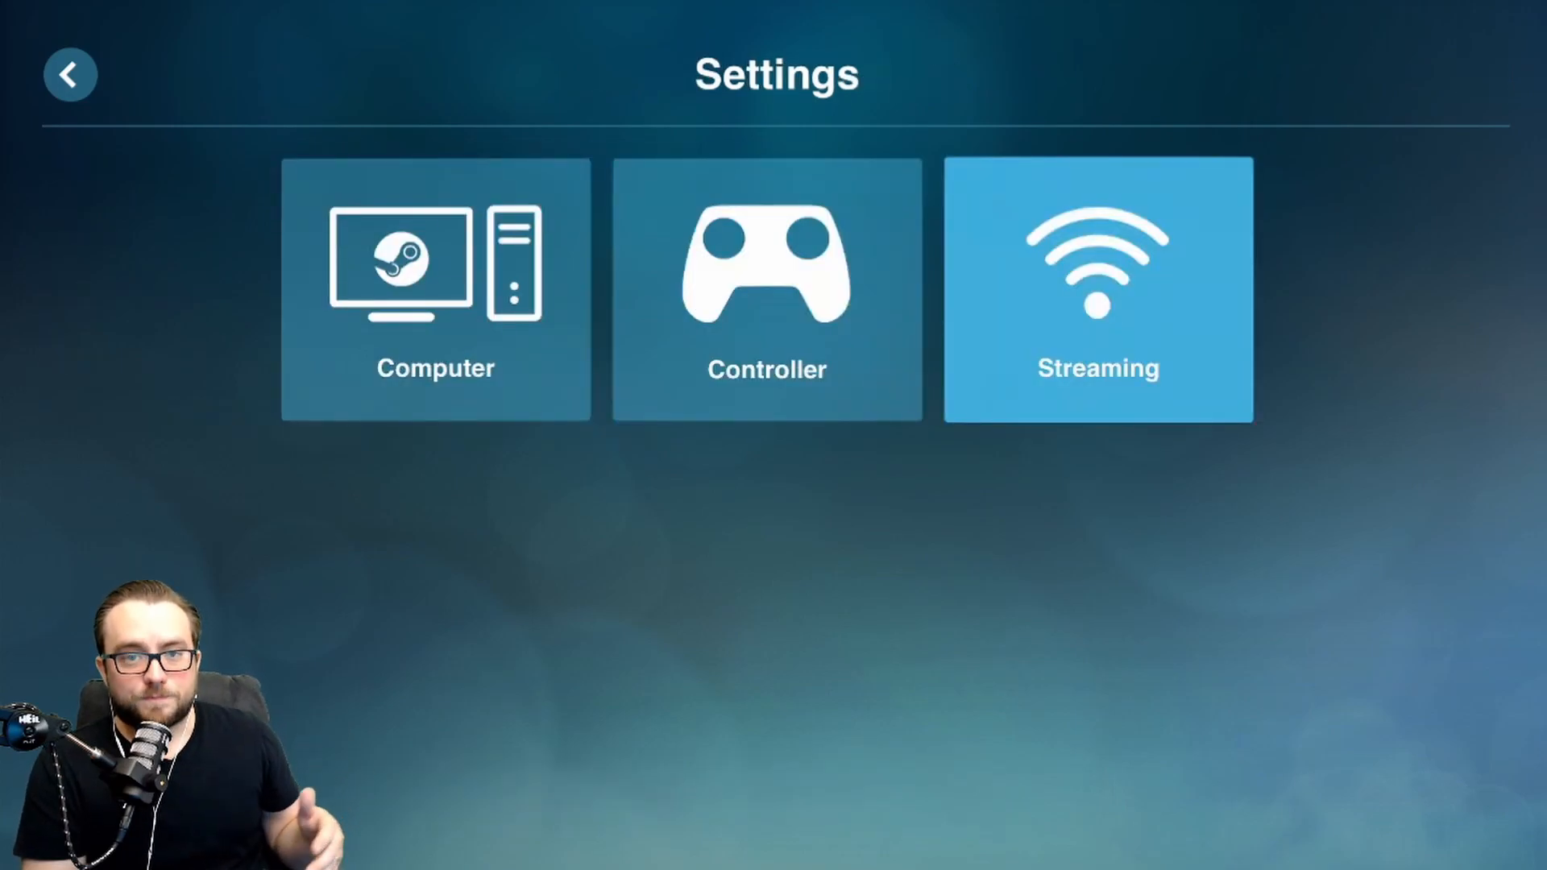
{"action": "left_click", "coordinate": [70, 74]}
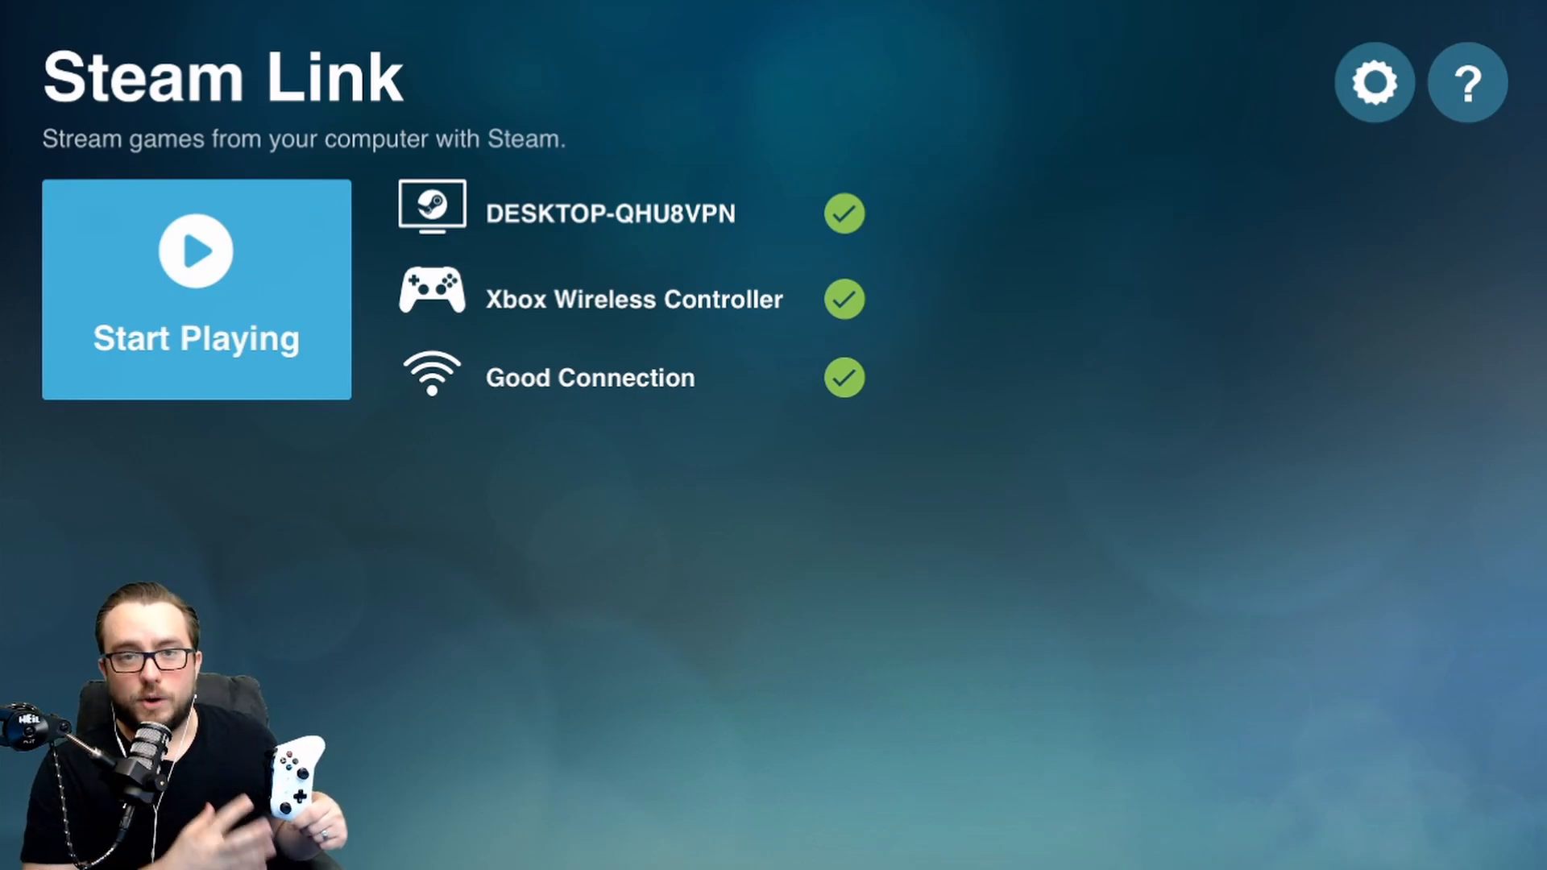
Step: Start streaming from the PC, bringing Steam Big Picture's library onto the TV
{"action": "left_click", "coordinate": [197, 289]}
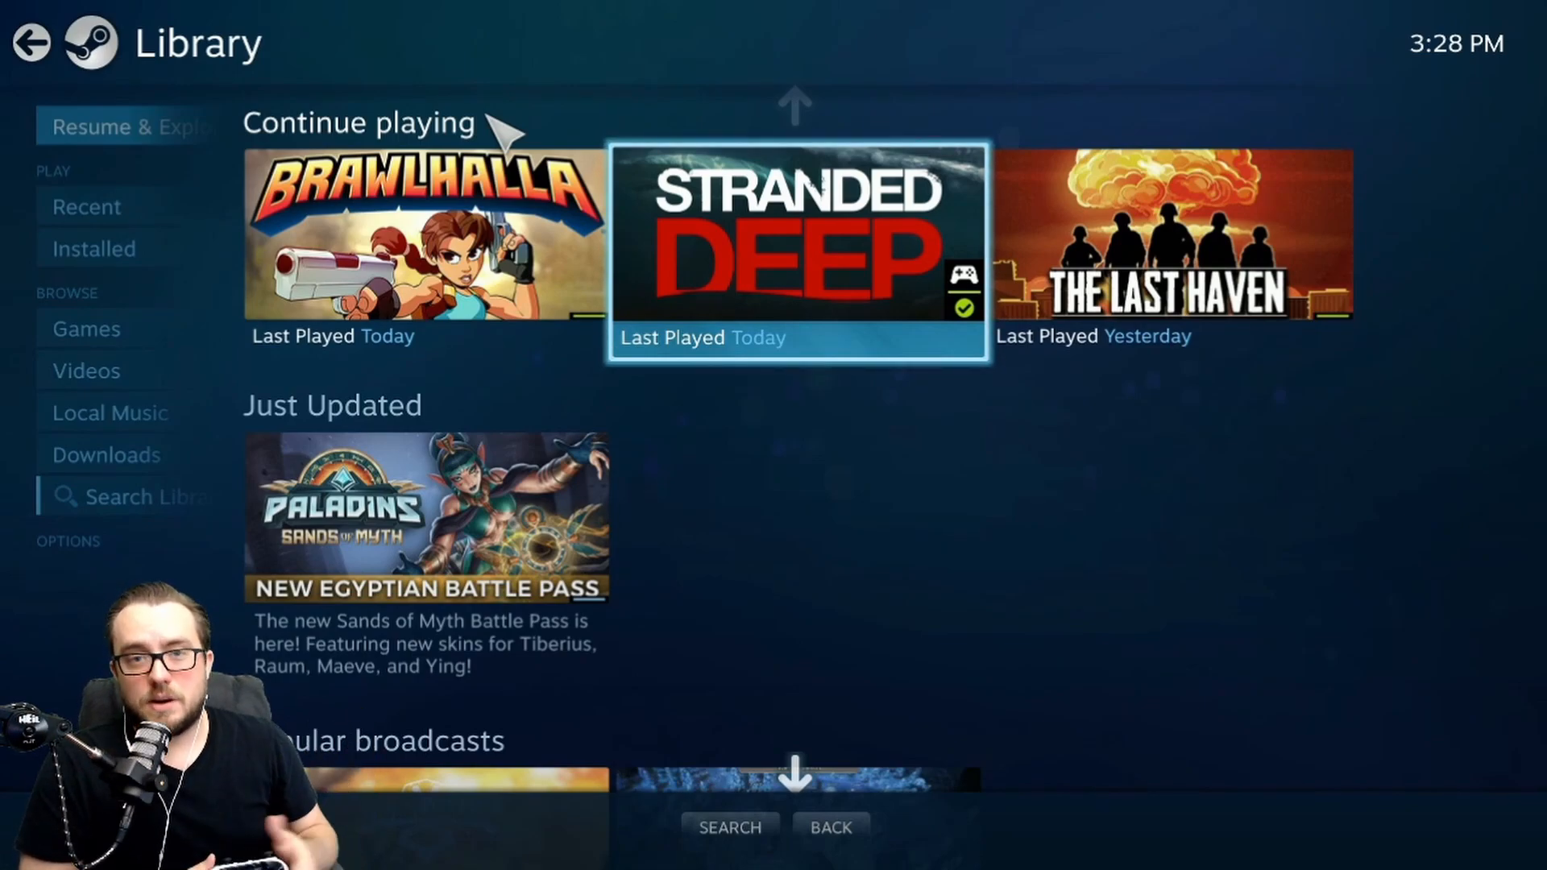
Step: Launch Brawlhalla from its game page and enter Training mode via Offline Play
{"action": "left_click", "coordinate": [423, 247]}
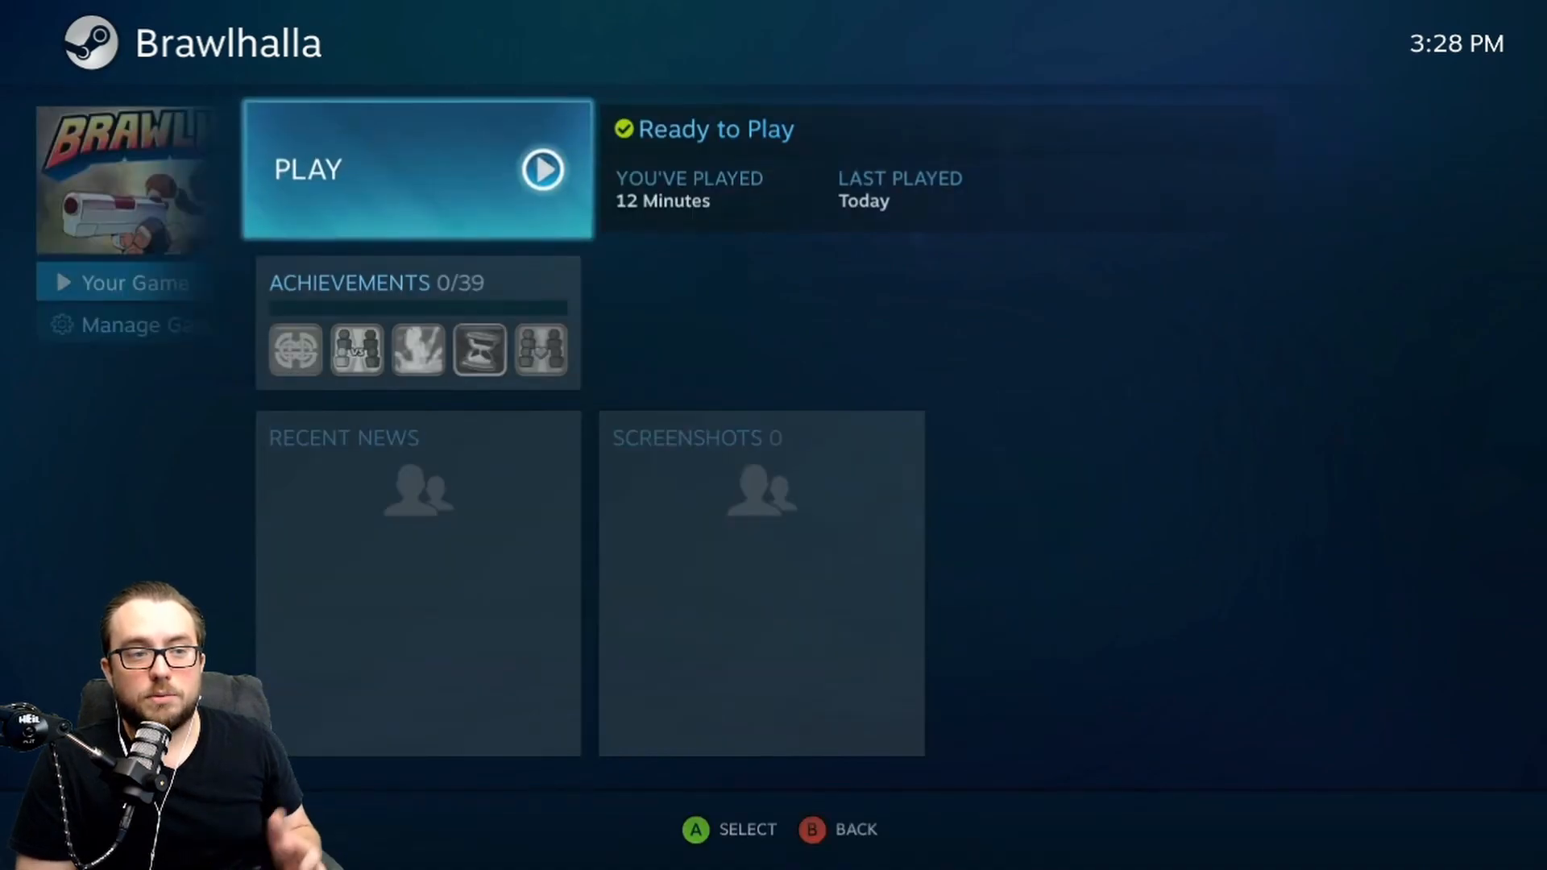
{"action": "left_click", "coordinate": [416, 168]}
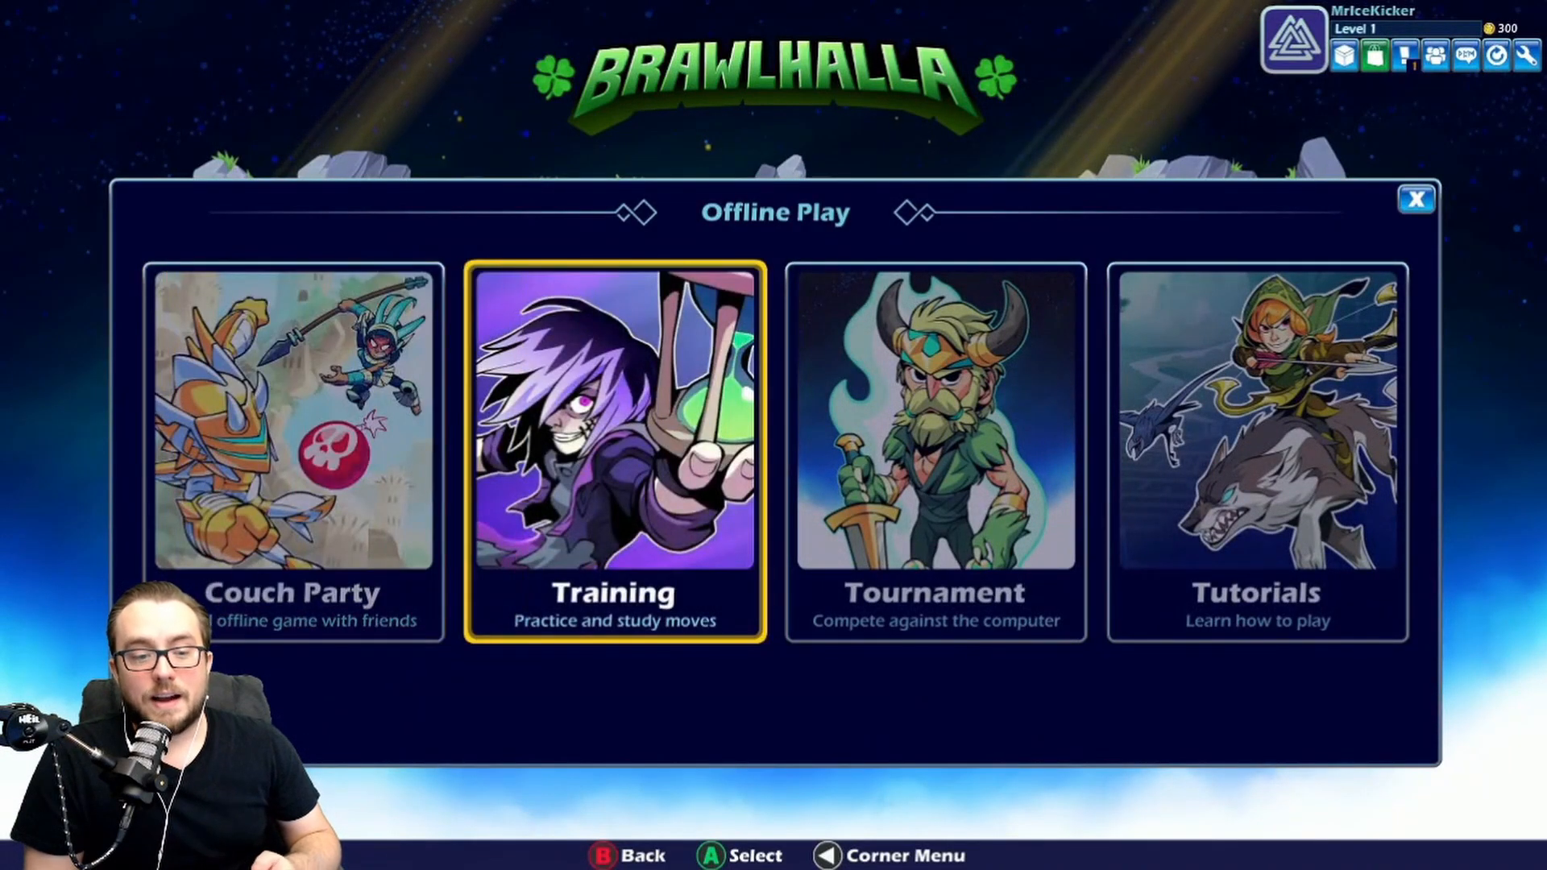
{"action": "left_click", "coordinate": [612, 454]}
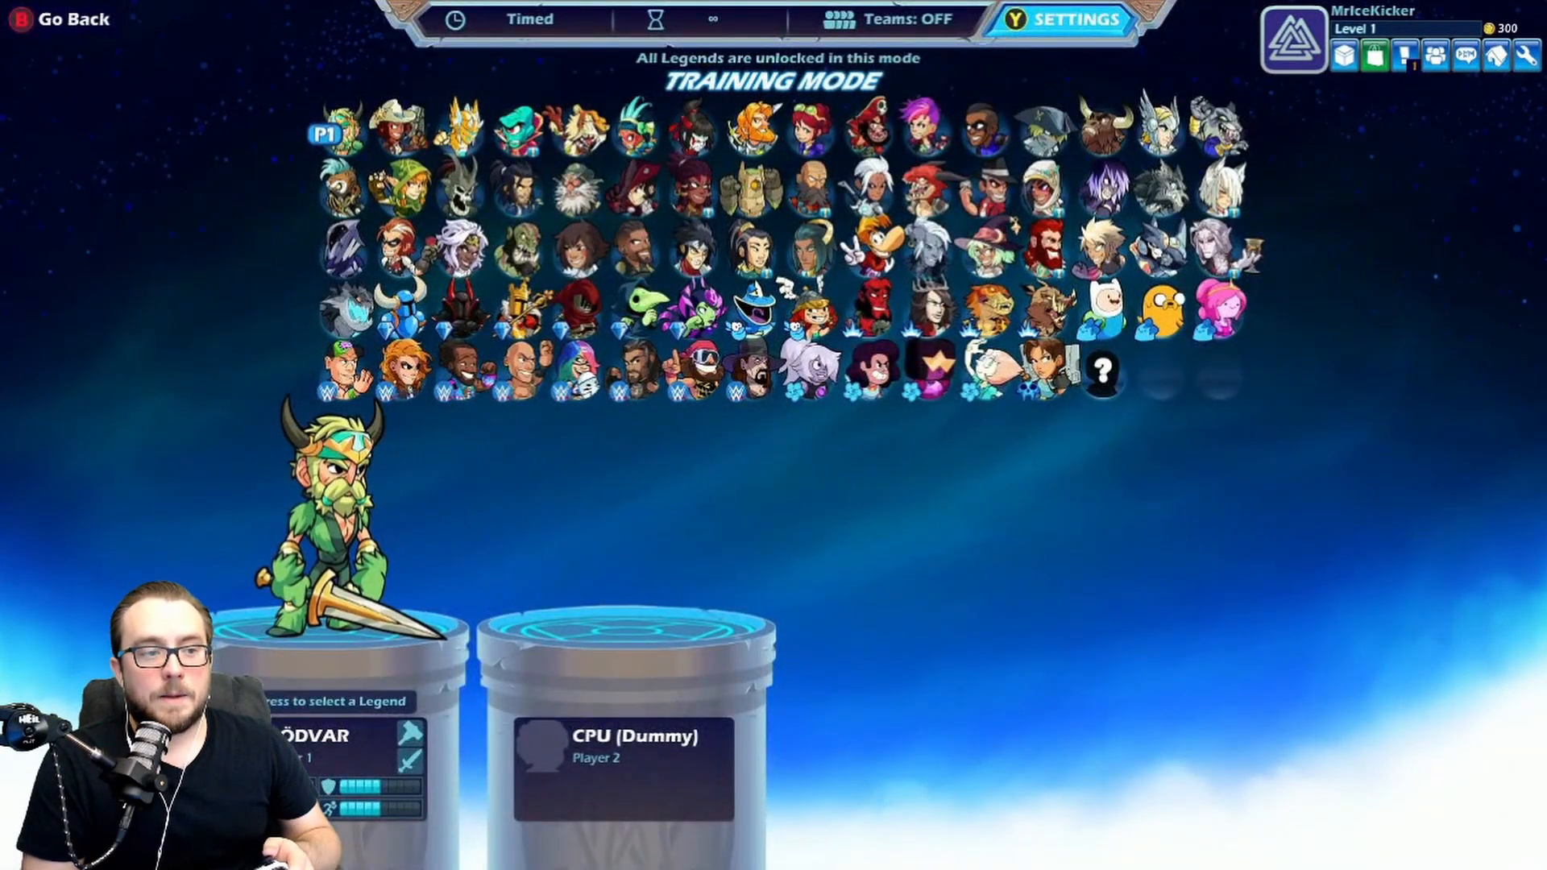